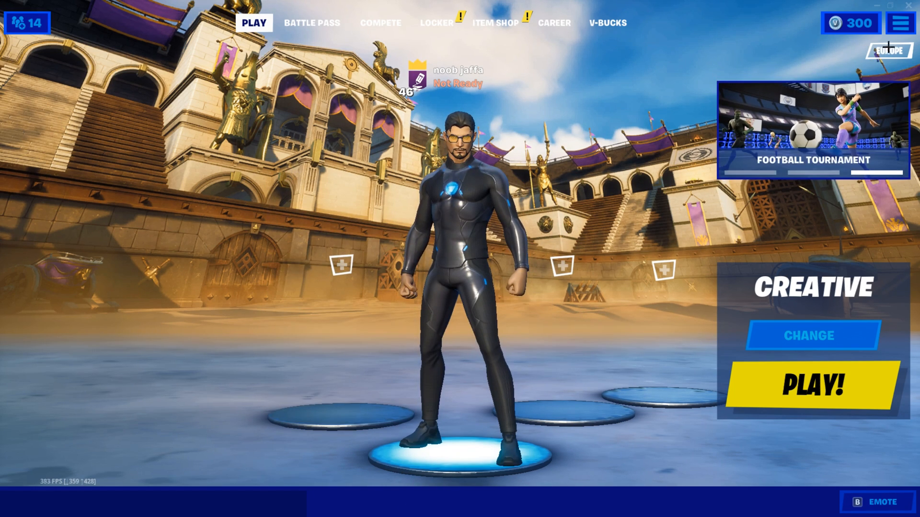
# Step: Open Settings from Fortnite's top-right lobby menu to reach the video options
pyautogui.click(902, 23)
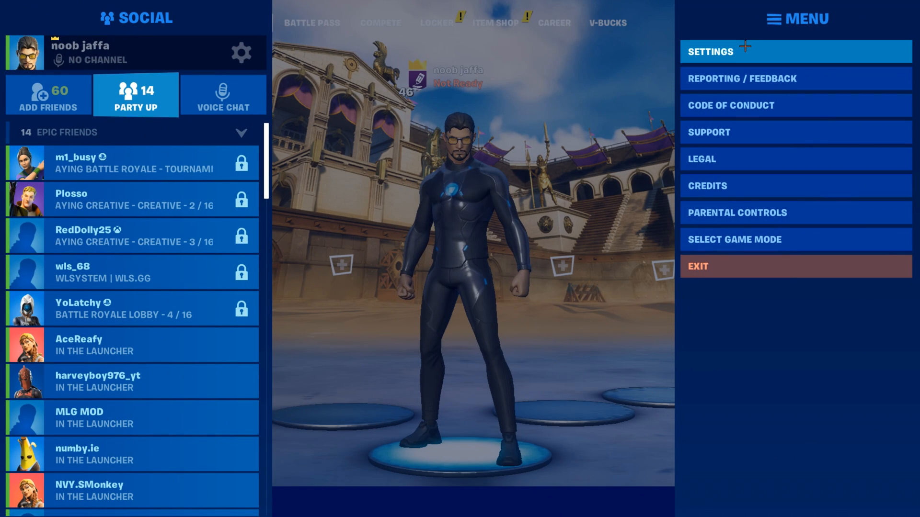
pyautogui.click(710, 51)
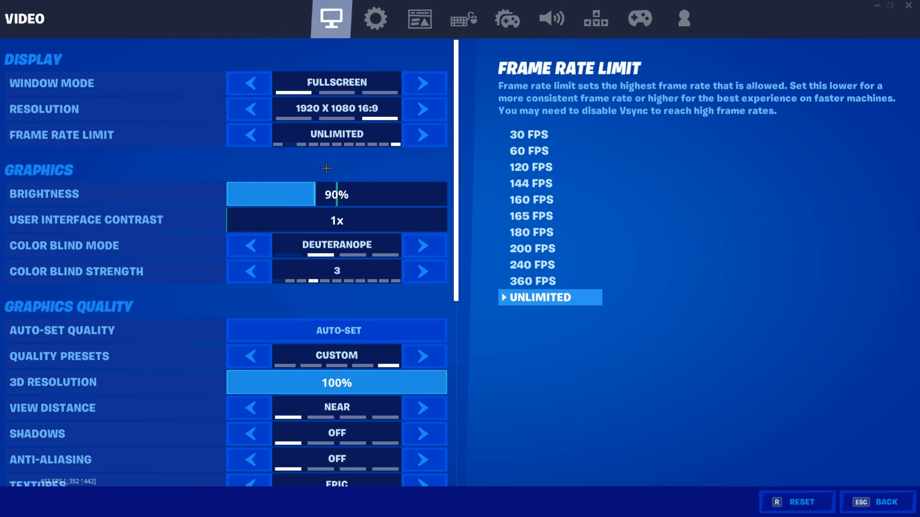
pyautogui.moveTo(266, 196)
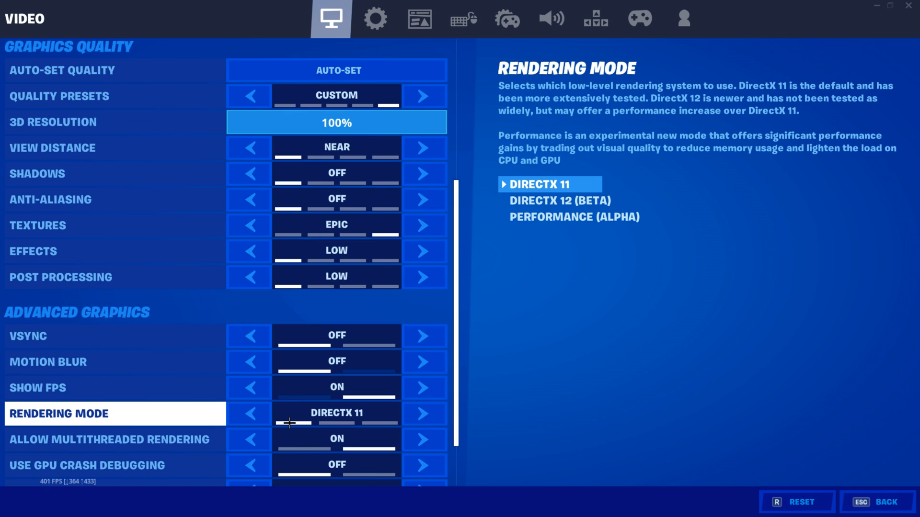
# Step: Look through Fortnite's advanced graphics options, then leave the video settings
pyautogui.scroll(-3)
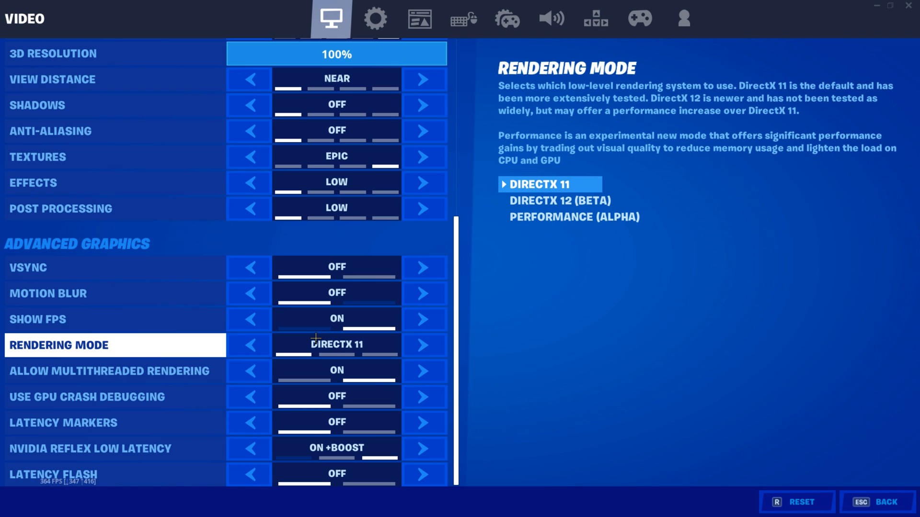
pyautogui.moveTo(360, 330)
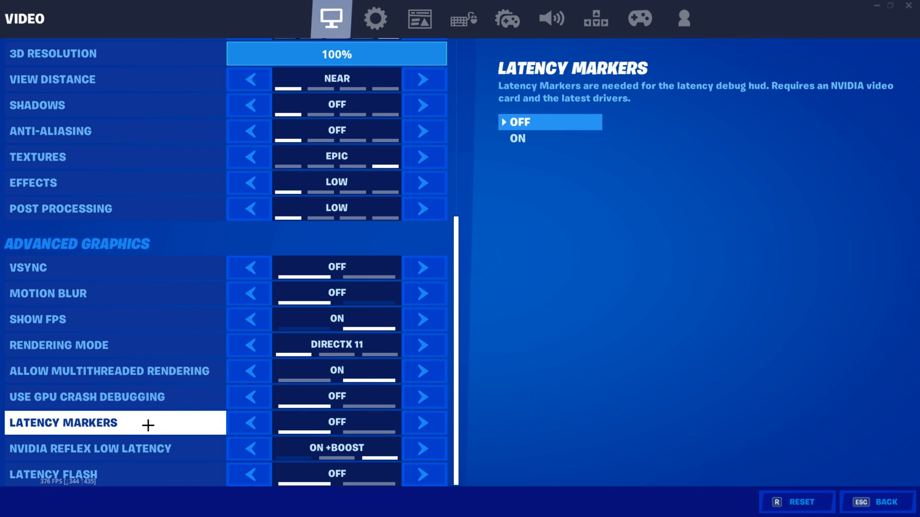
pyautogui.moveTo(114, 450)
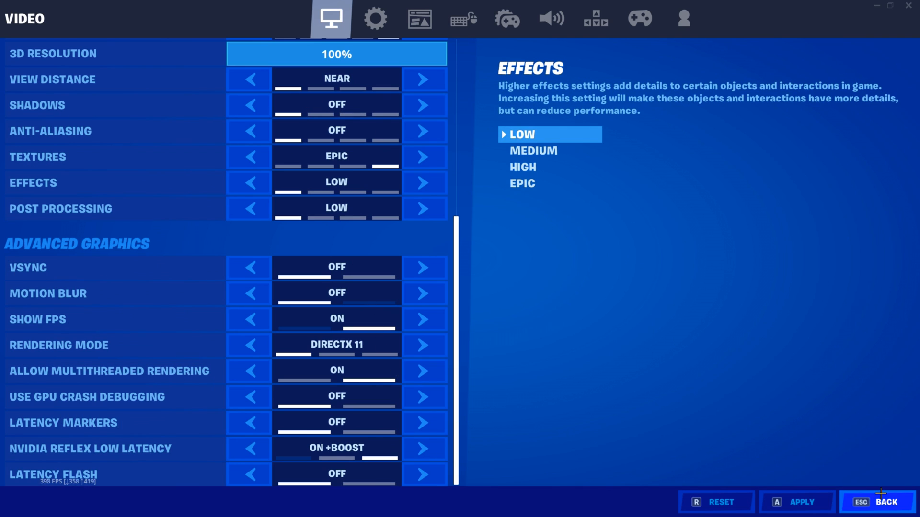
pyautogui.click(886, 502)
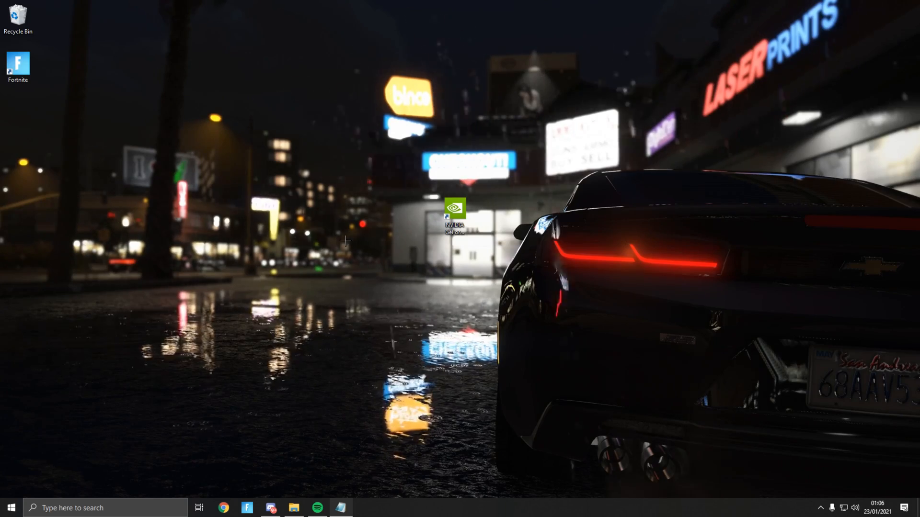
# Step: Open the GeForce NOW shortcut's file location to show the CEF install folder
pyautogui.click(456, 213)
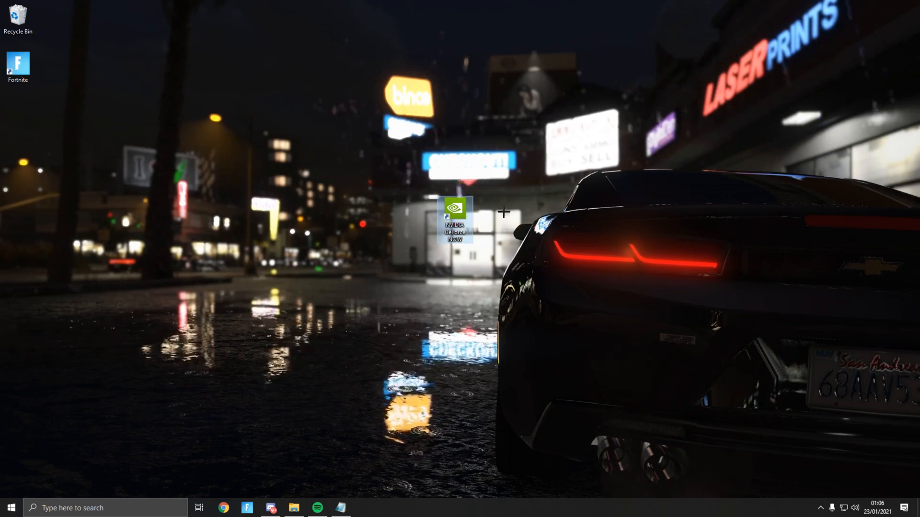
pyautogui.rightClick(459, 214)
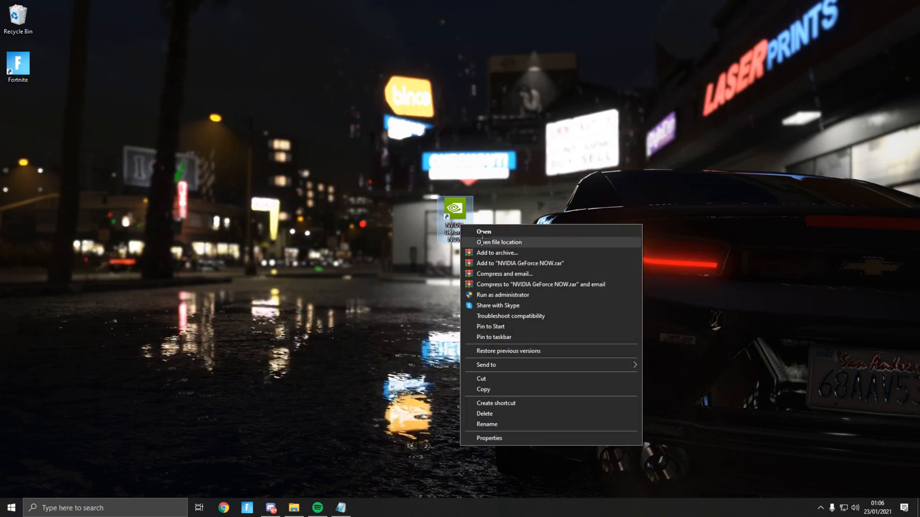
pyautogui.click(499, 243)
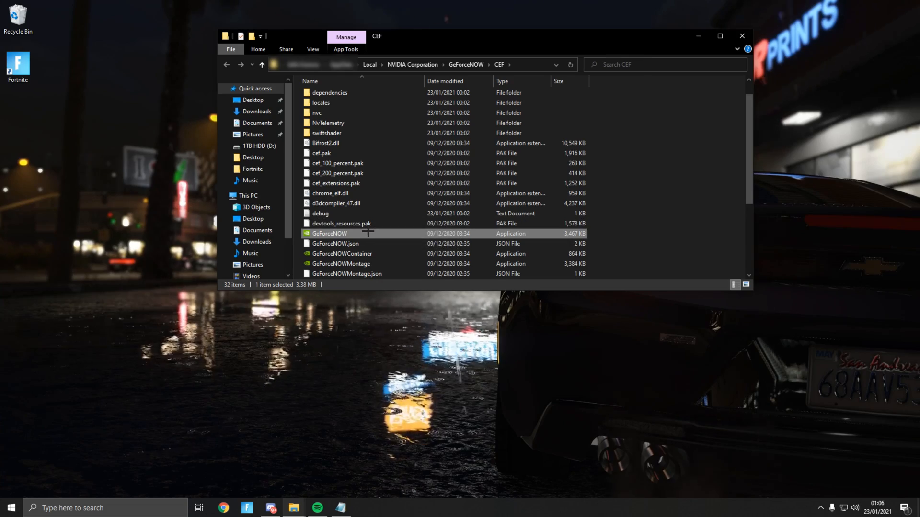
pyautogui.scroll(-3)
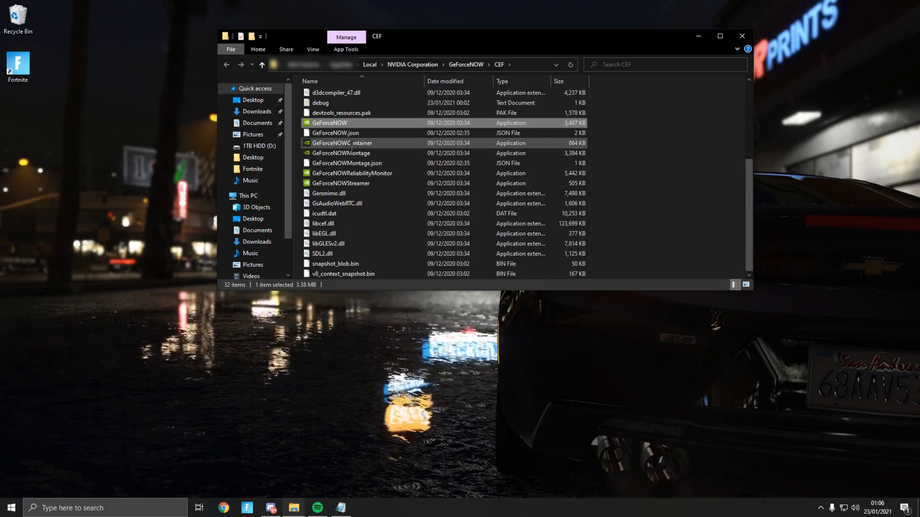
pyautogui.moveTo(341, 153)
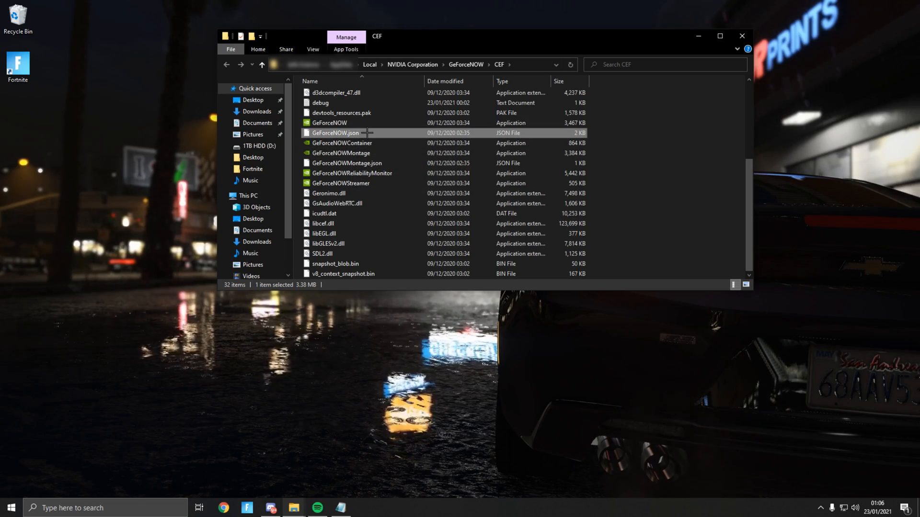
# Step: Open GeForceNOW.json with Notepad, leaving 'Always use this app' unticked
pyautogui.rightClick(335, 133)
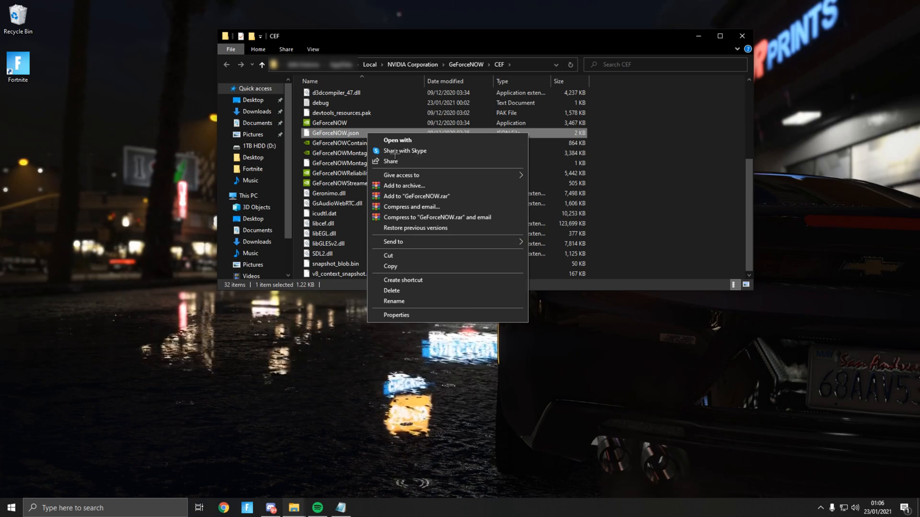
pyautogui.click(397, 140)
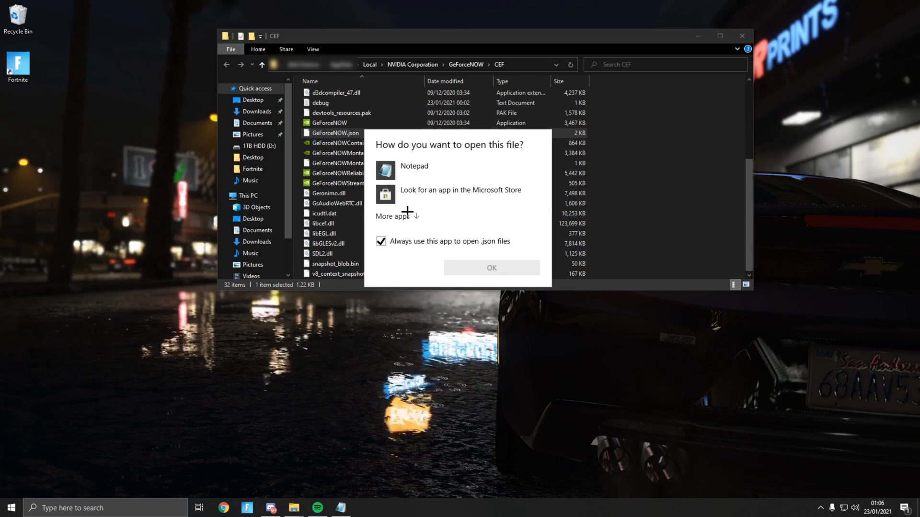
pyautogui.click(380, 242)
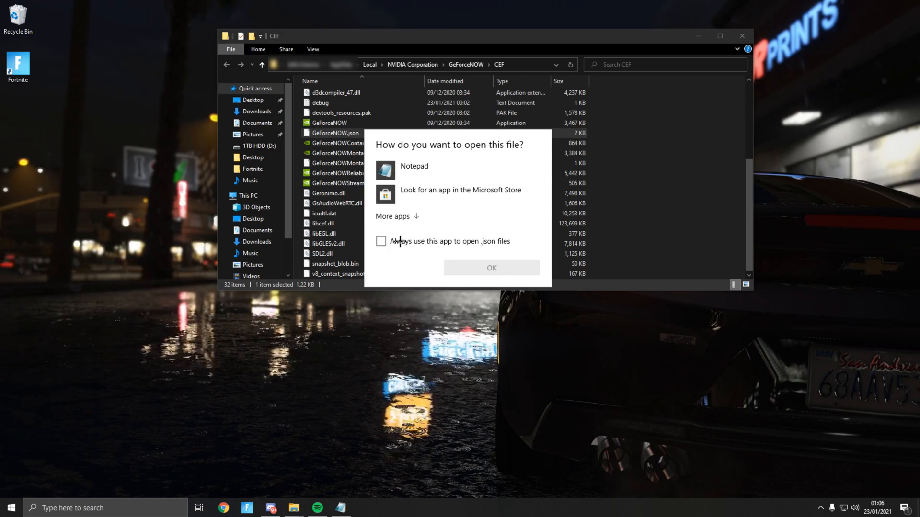
pyautogui.moveTo(405, 166)
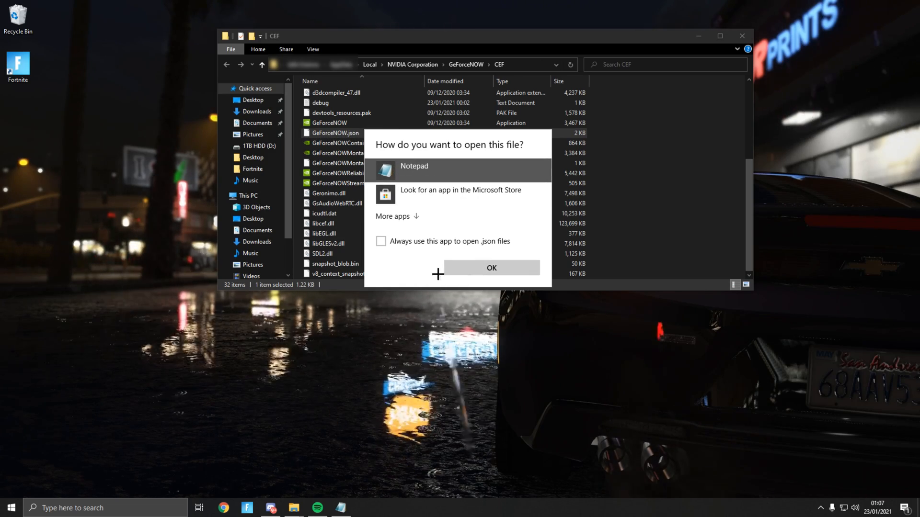
pyautogui.click(392, 216)
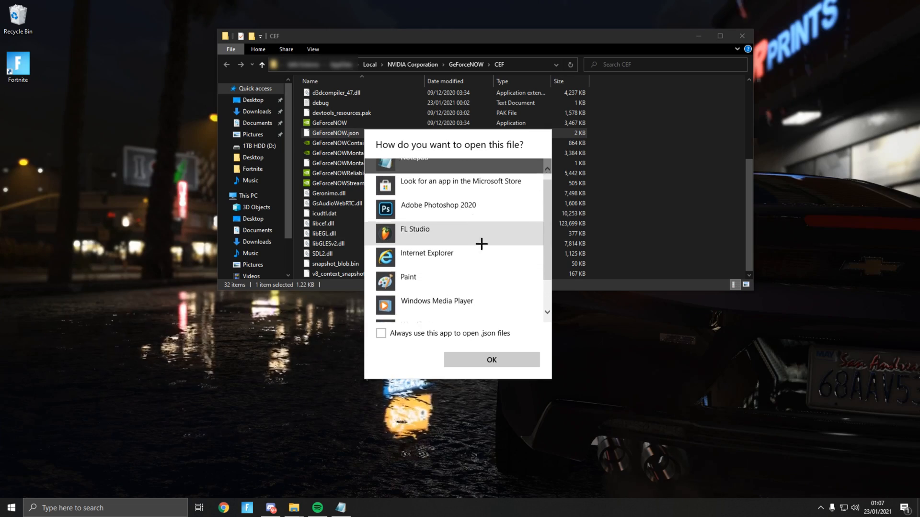
pyautogui.click(491, 360)
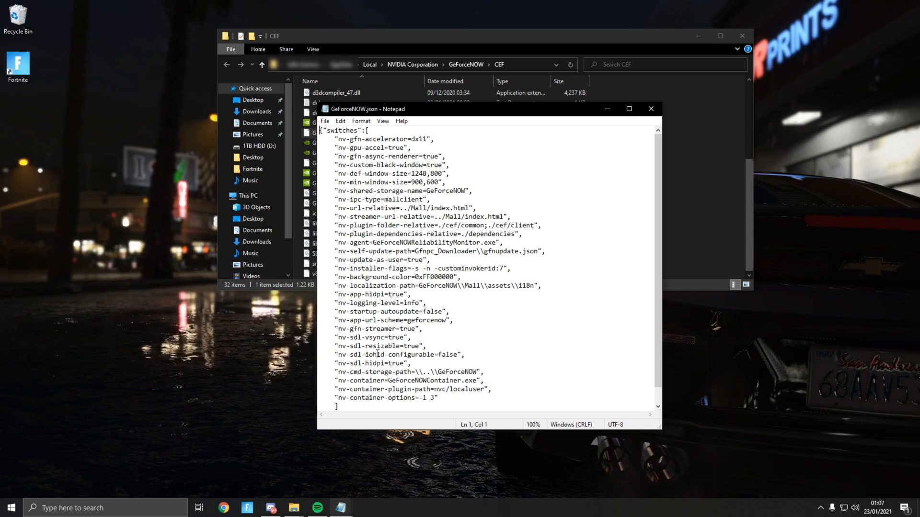
pyautogui.moveTo(413, 423)
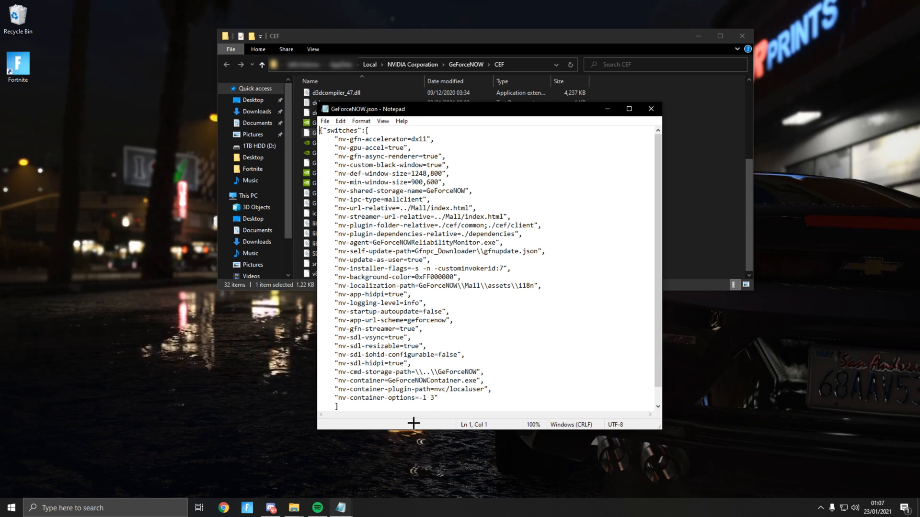
# Step: Change the nv-sdl-iohid-configurable value from false to true
pyautogui.doubleClick(450, 355)
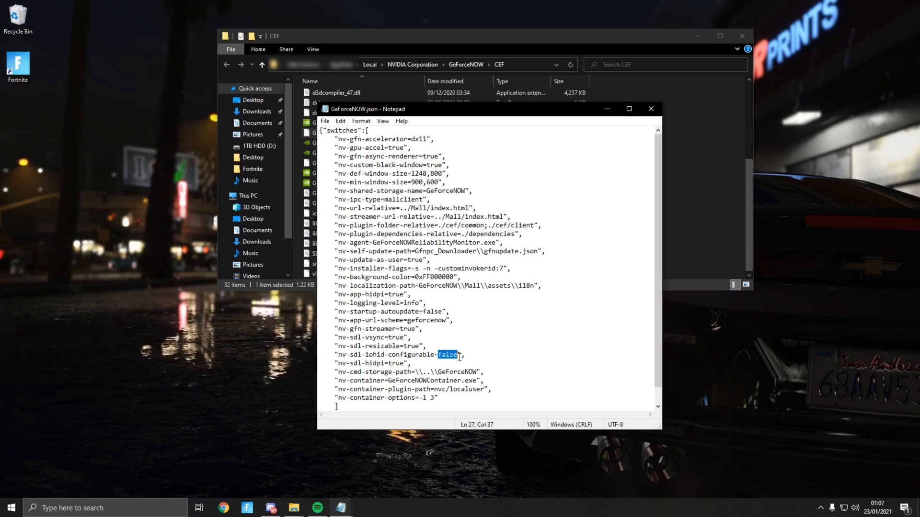
pyautogui.write('true')
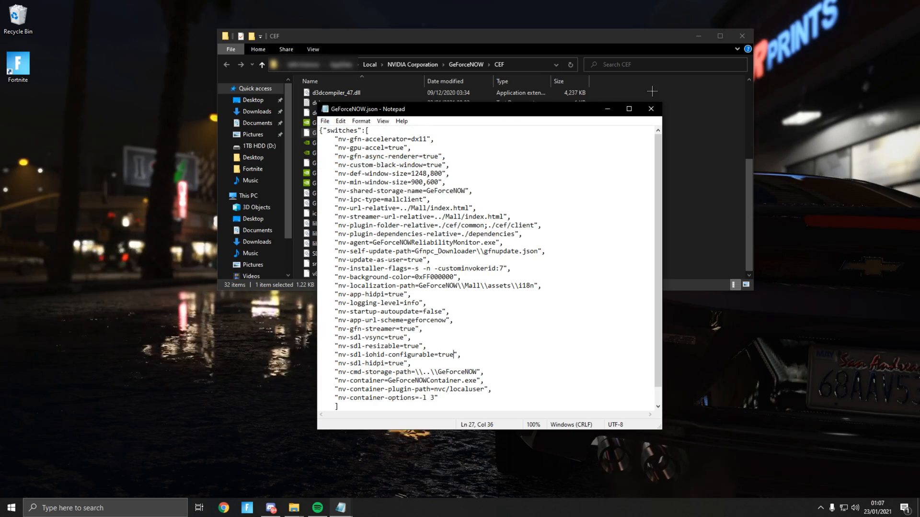
# Step: Mark GeForceNOW.json as Read-only in its Properties and confirm
pyautogui.rightClick(334, 133)
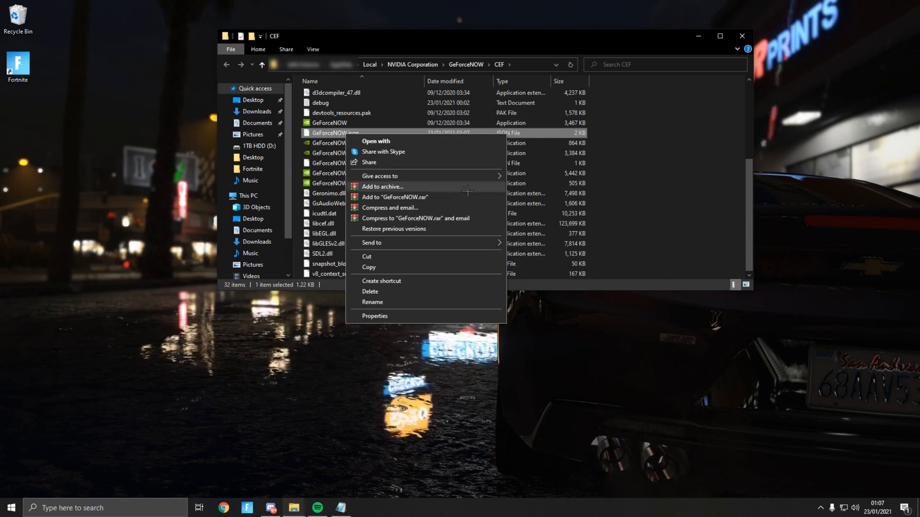
pyautogui.click(375, 316)
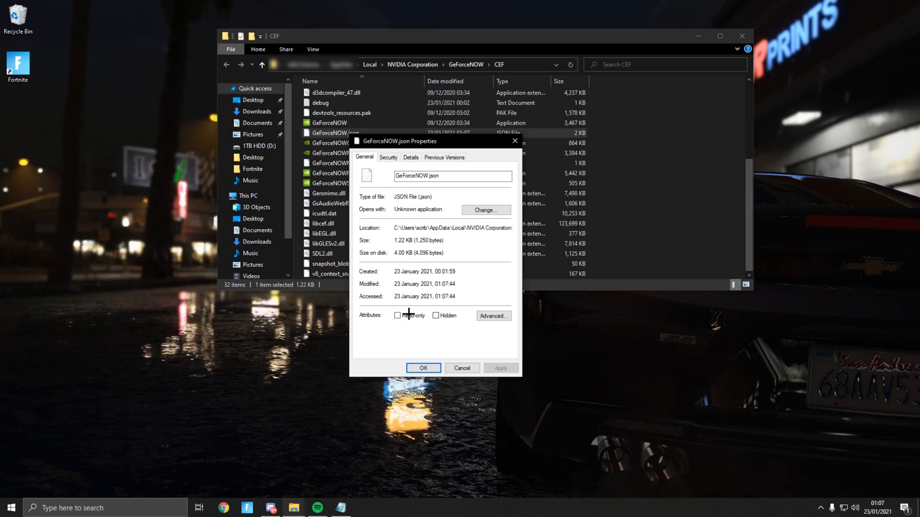
pyautogui.click(398, 315)
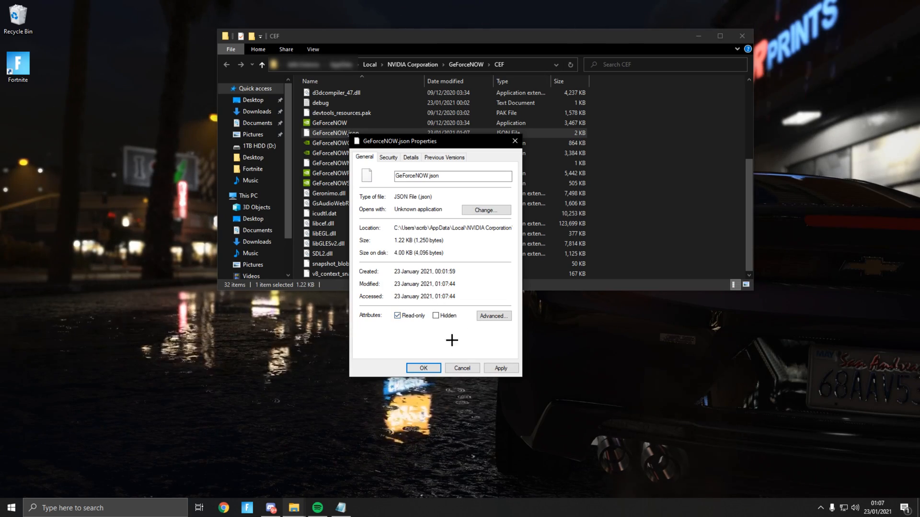
pyautogui.click(462, 368)
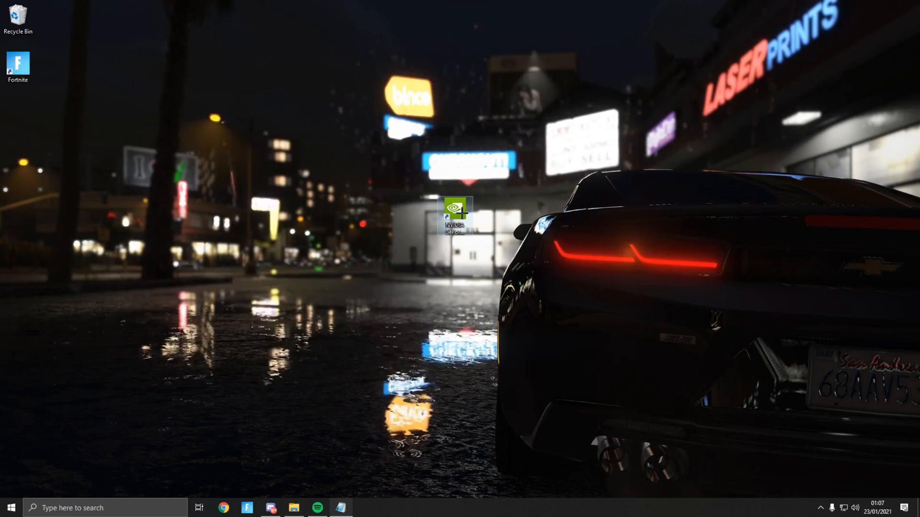
# Step: Launch GeForce NOW using Open on its desktop shortcut
pyautogui.rightClick(456, 212)
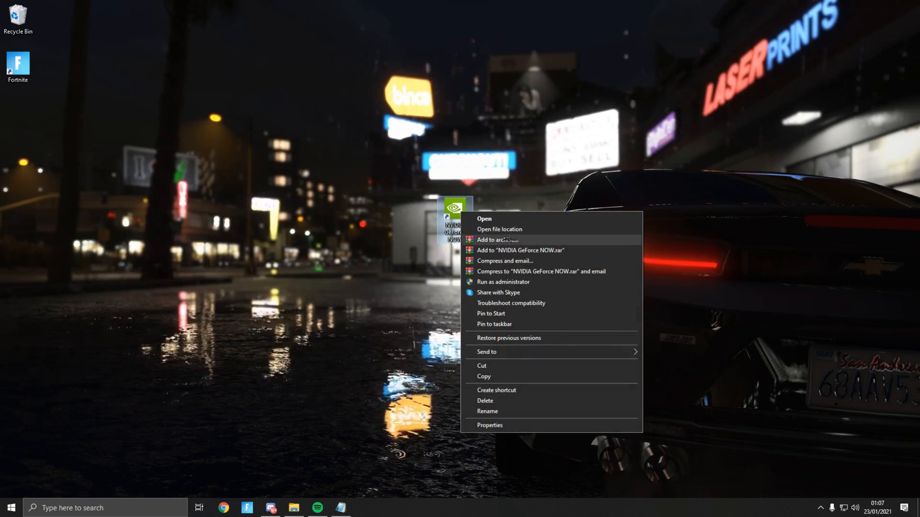
pyautogui.click(484, 219)
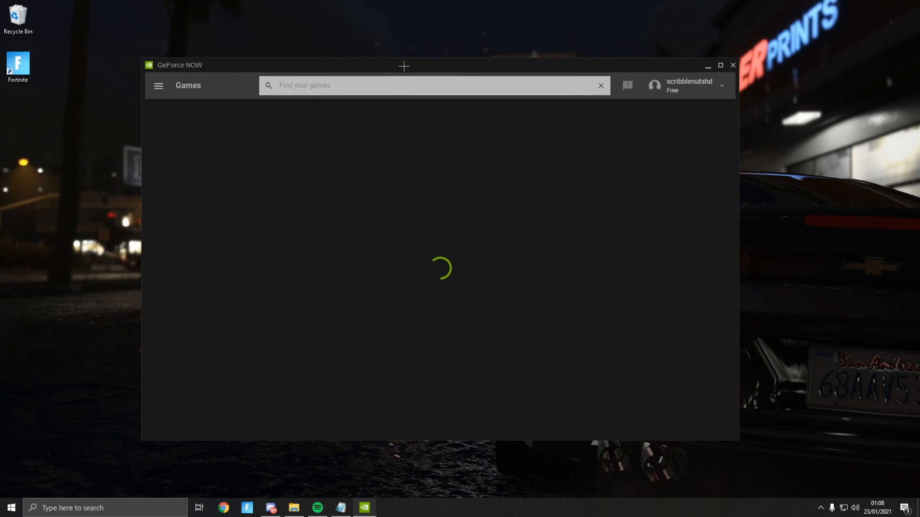
pyautogui.moveTo(403, 157)
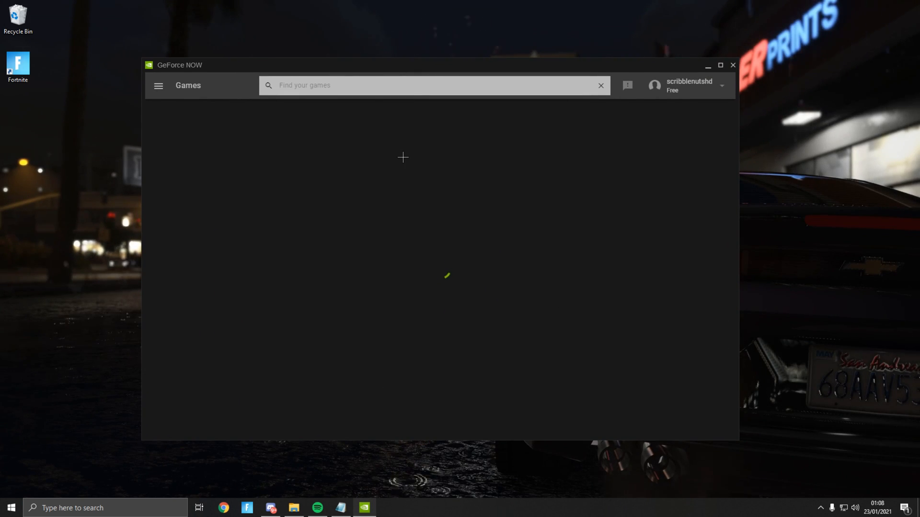
# Step: Go to GeForce NOW's Settings from the navigation menu and browse them
pyautogui.click(158, 86)
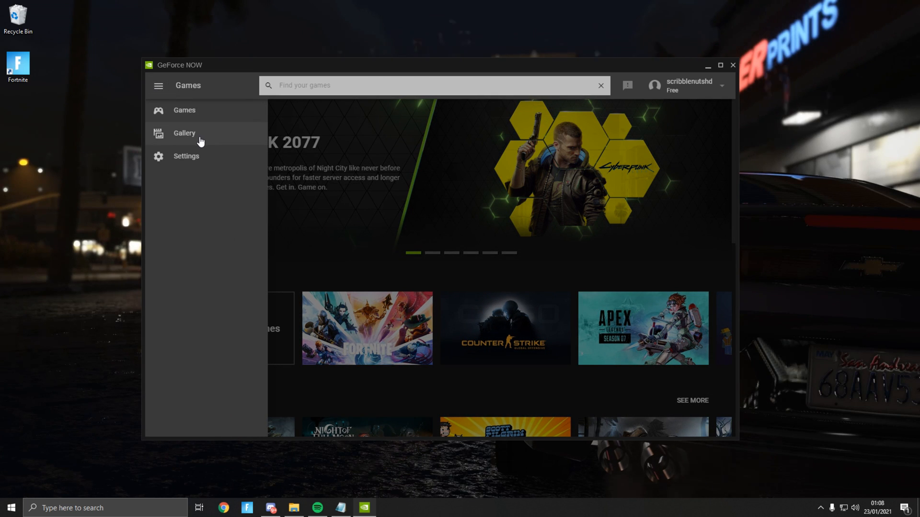
pyautogui.click(186, 156)
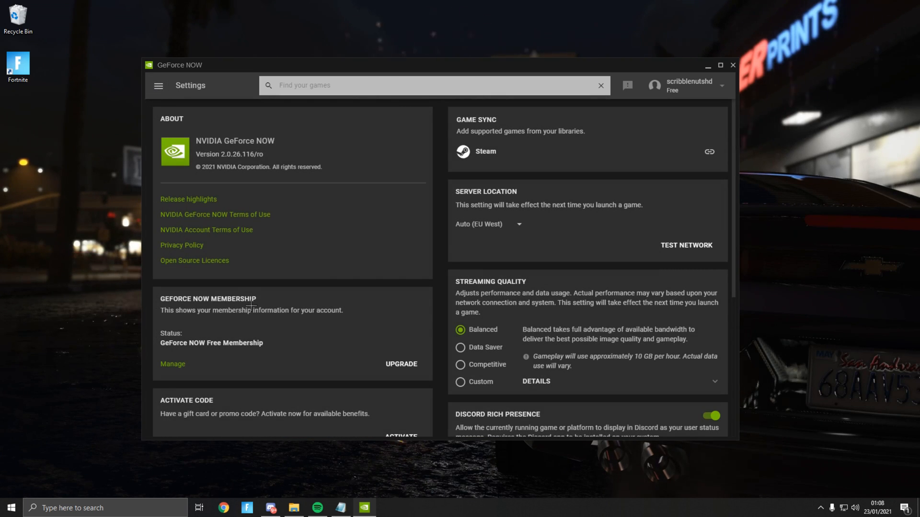
pyautogui.scroll(-3)
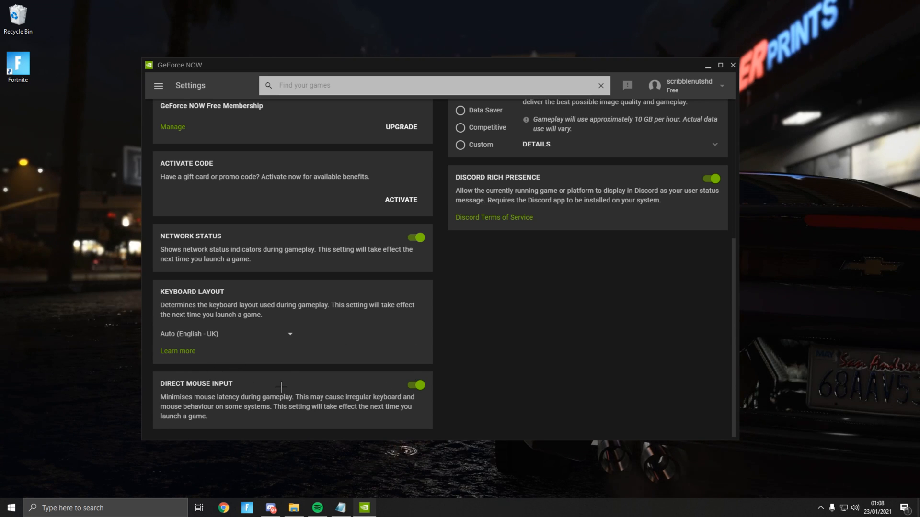
pyautogui.moveTo(193, 363)
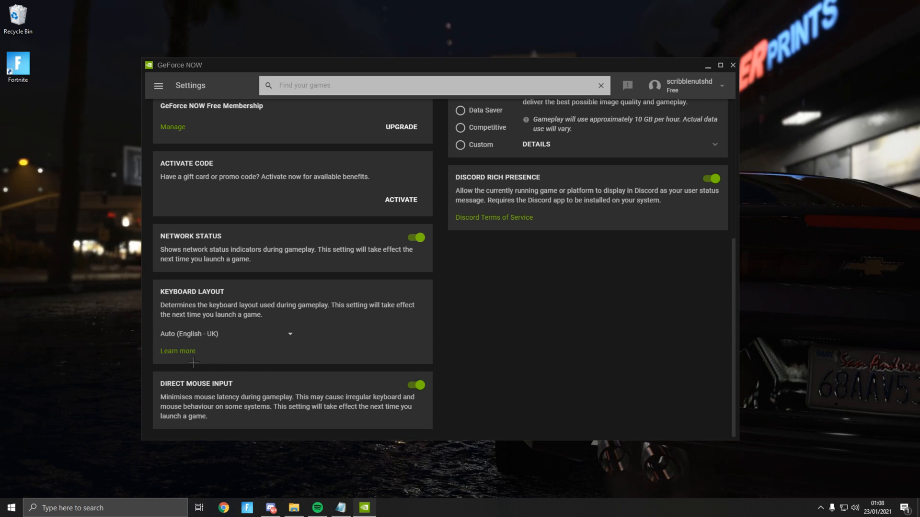
pyautogui.moveTo(432, 360)
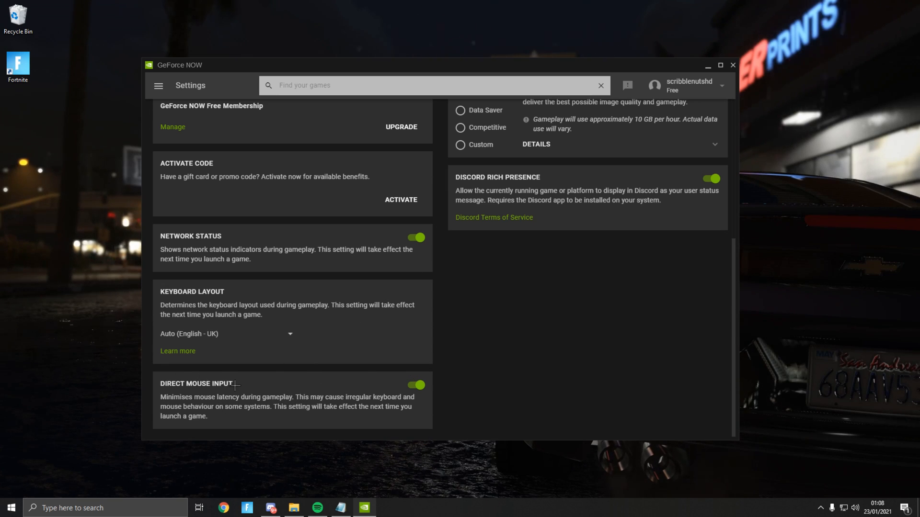
pyautogui.moveTo(359, 367)
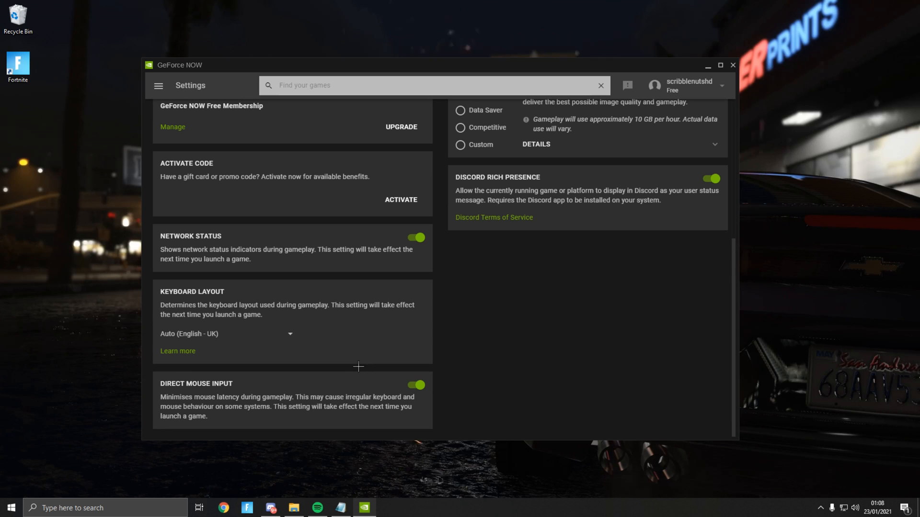
pyautogui.scroll(3)
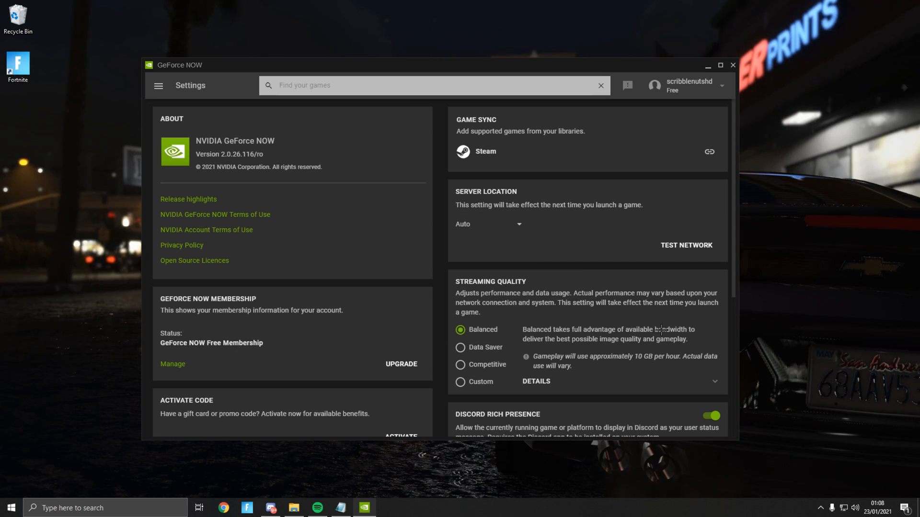
pyautogui.moveTo(563, 248)
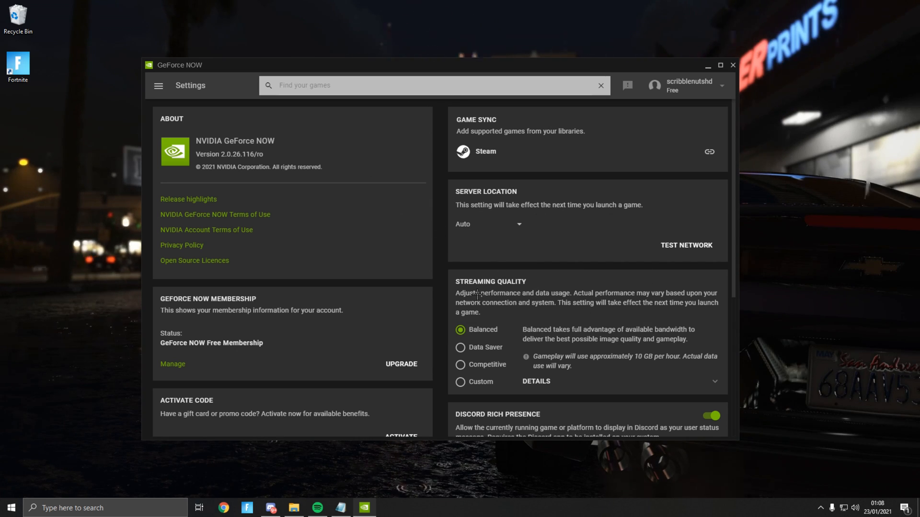
# Step: Run the network test and view details: 45 Mbps, 0 packet loss, 18 ms
pyautogui.click(686, 246)
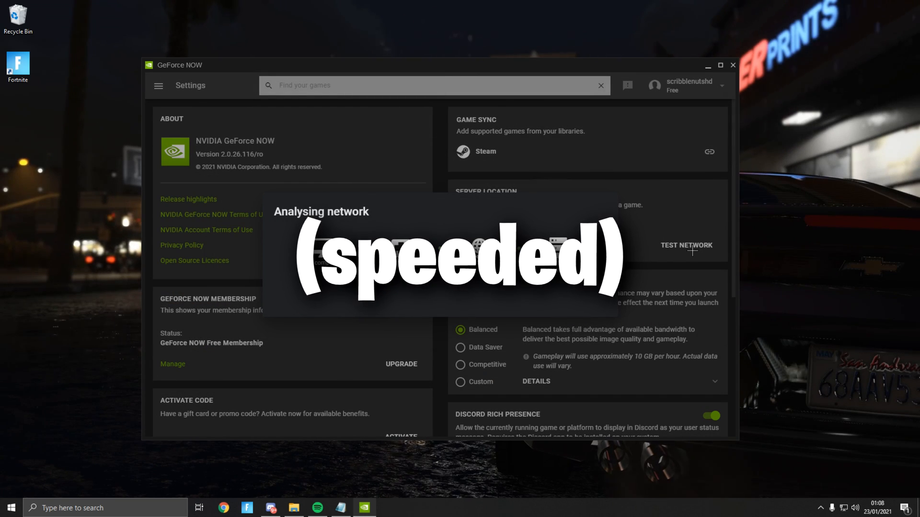
pyautogui.click(687, 245)
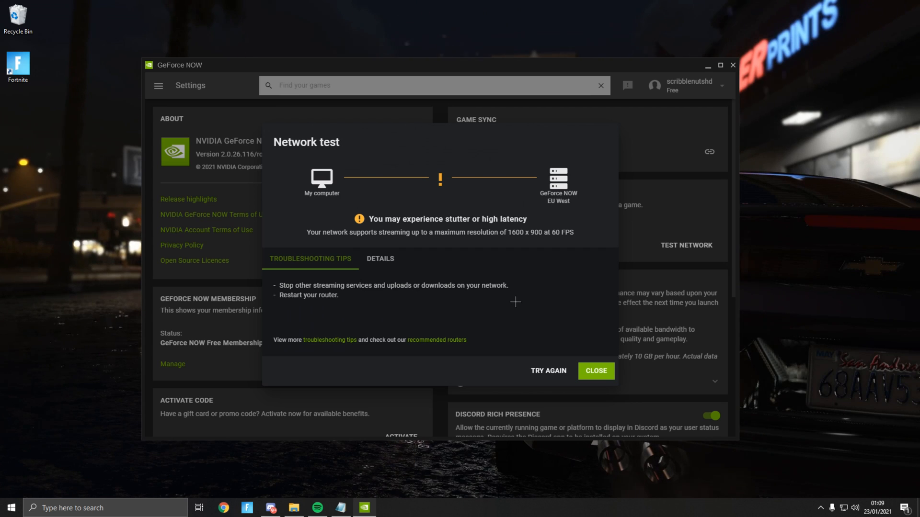
pyautogui.moveTo(499, 262)
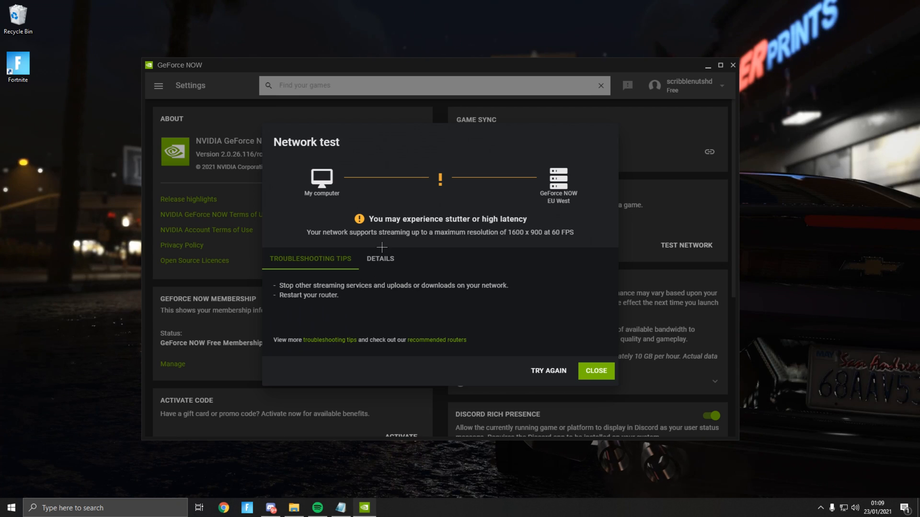
pyautogui.click(380, 258)
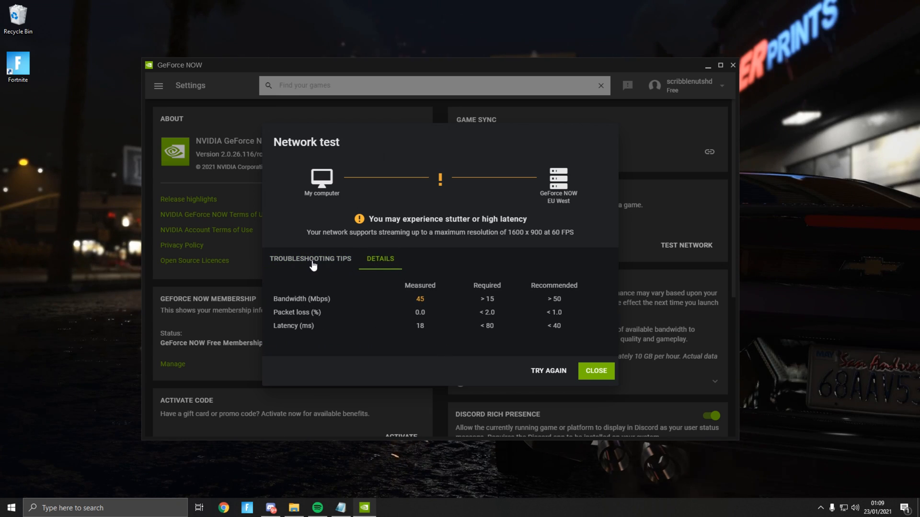
pyautogui.click(310, 258)
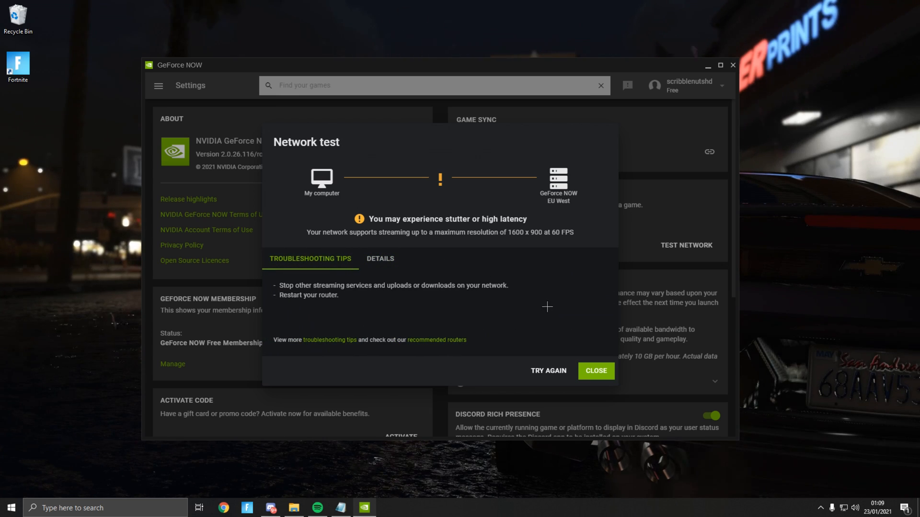
pyautogui.moveTo(385, 272)
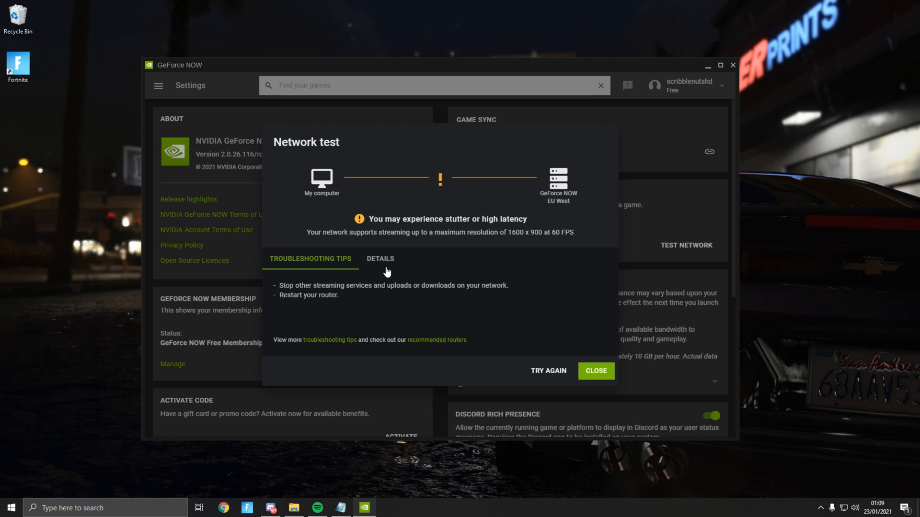
pyautogui.click(380, 259)
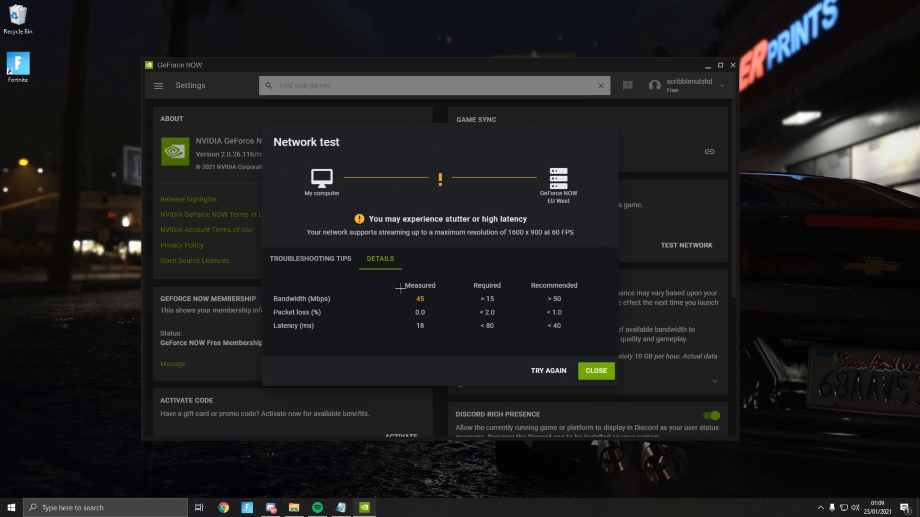
pyautogui.moveTo(385, 309)
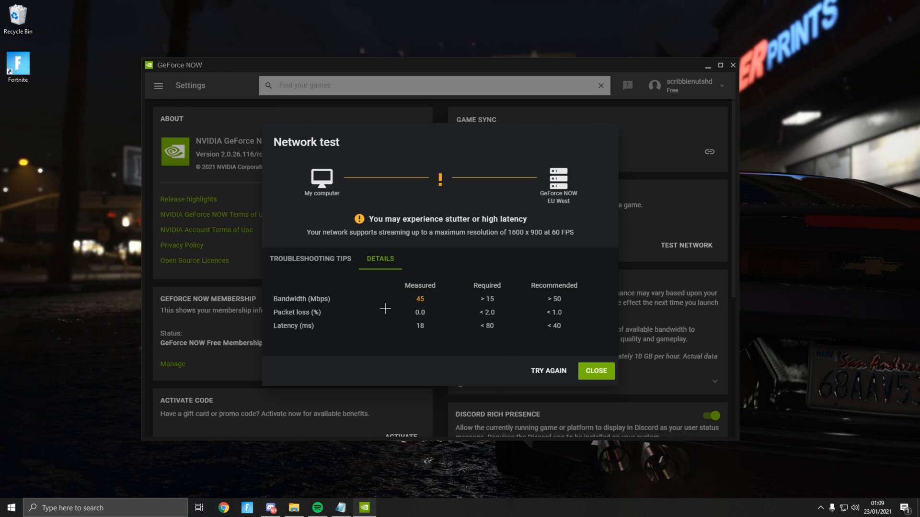
pyautogui.moveTo(397, 300)
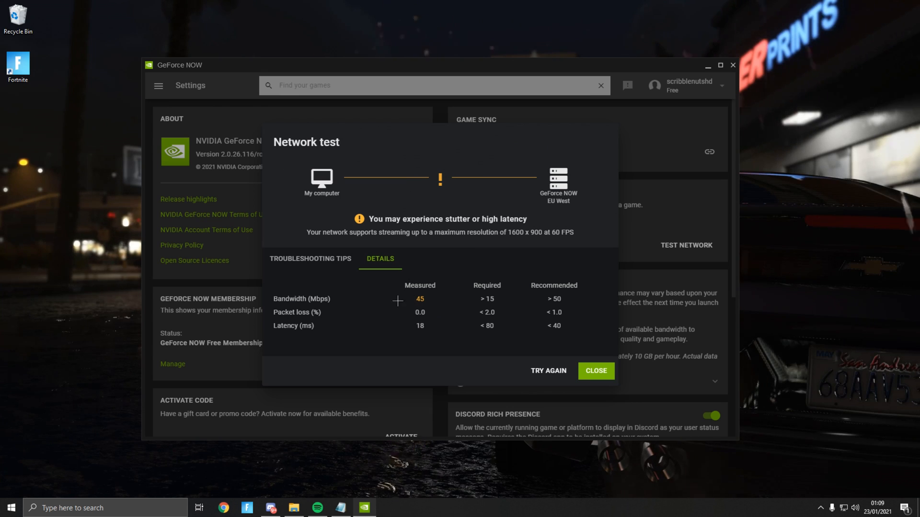
pyautogui.moveTo(473, 322)
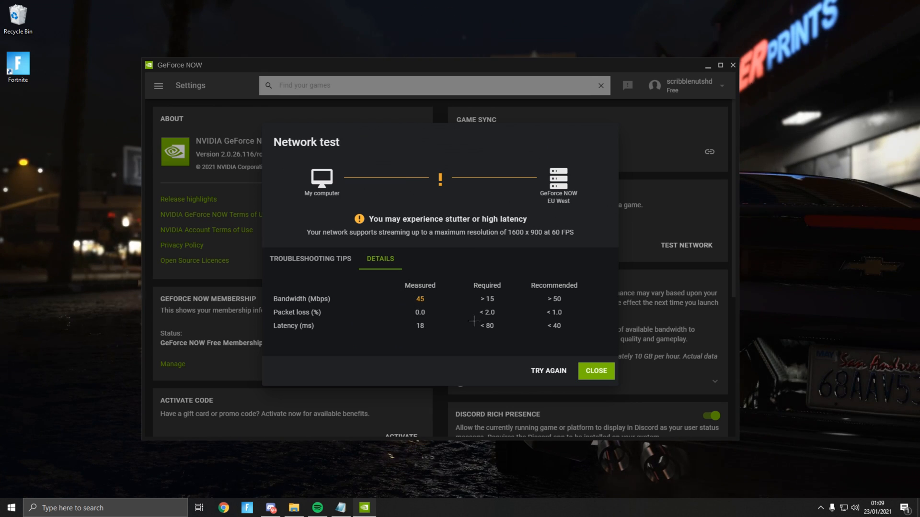
# Step: Close the test results and choose the Custom streaming preset at 1920x1080, 60 FPS
pyautogui.click(596, 371)
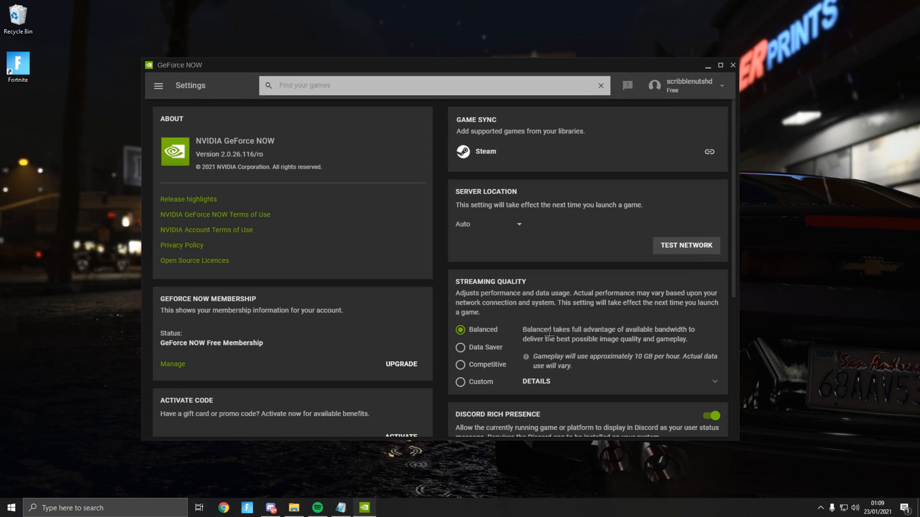
pyautogui.moveTo(484, 333)
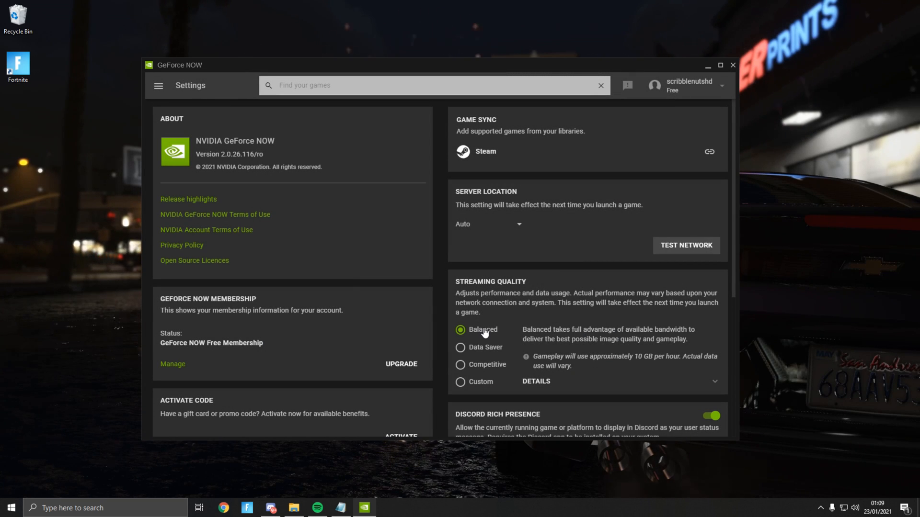
pyautogui.moveTo(483, 367)
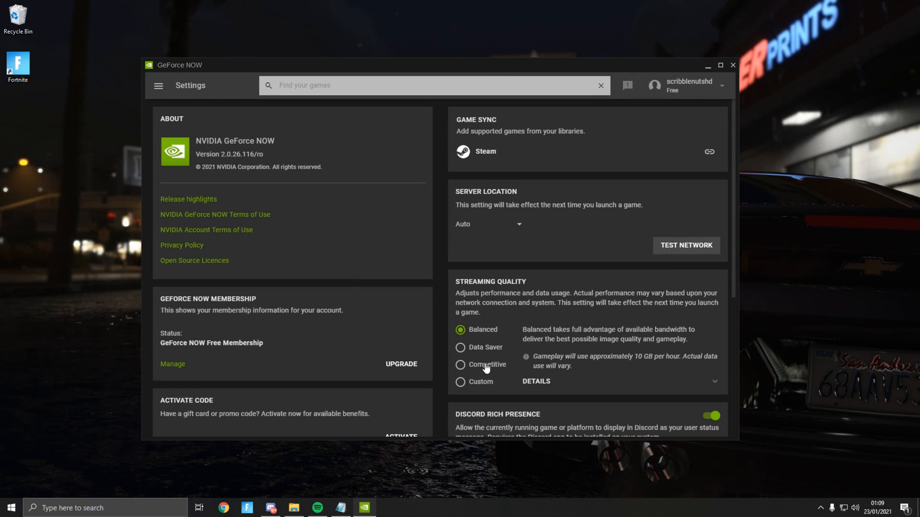
pyautogui.click(460, 382)
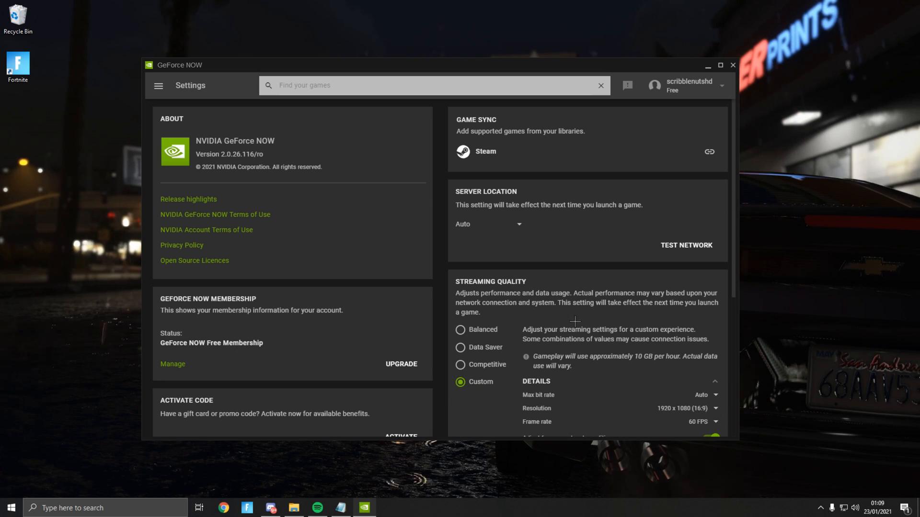
pyautogui.moveTo(488, 369)
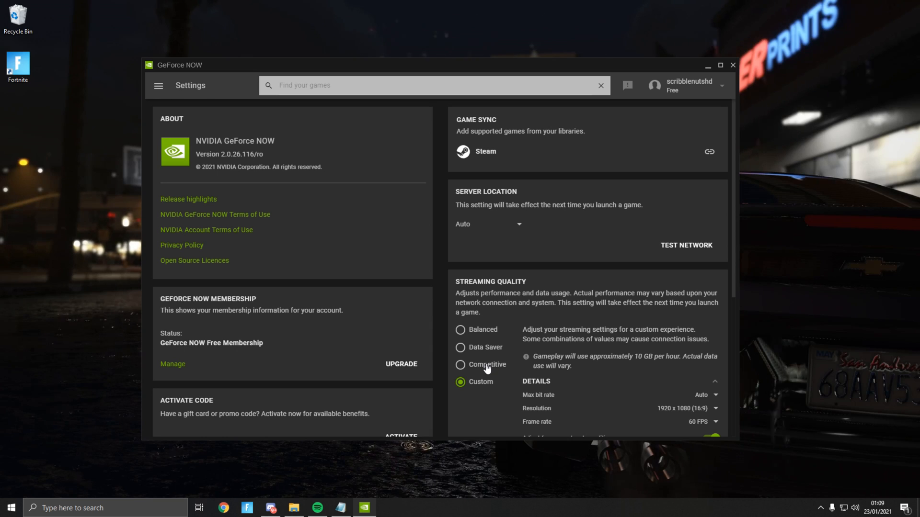
pyautogui.click(703, 422)
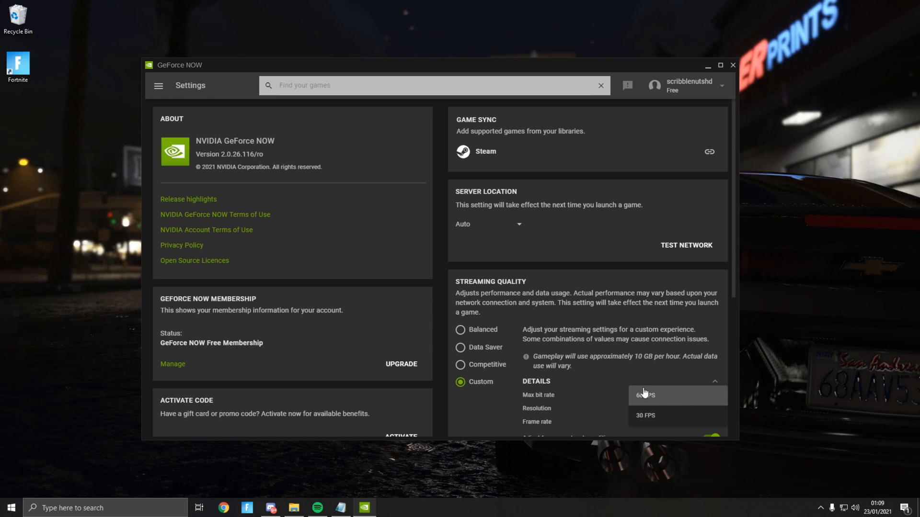
pyautogui.moveTo(669, 395)
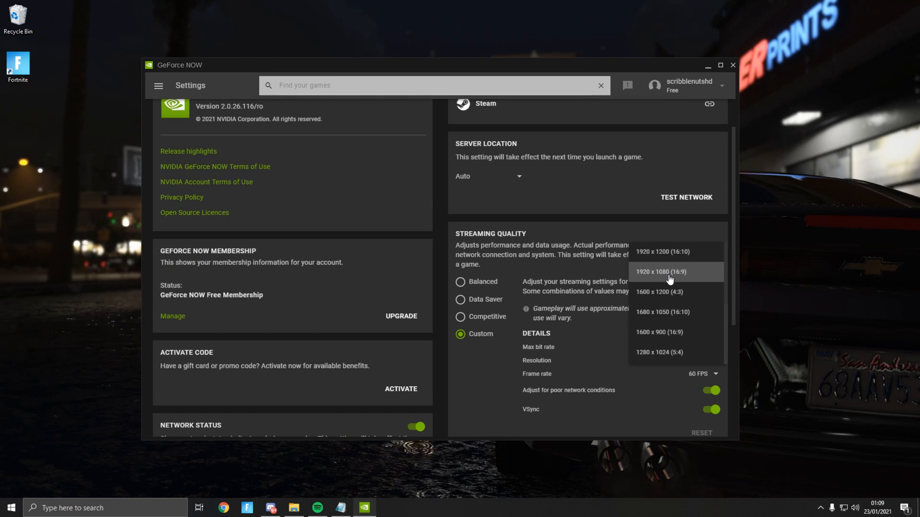
pyautogui.click(460, 316)
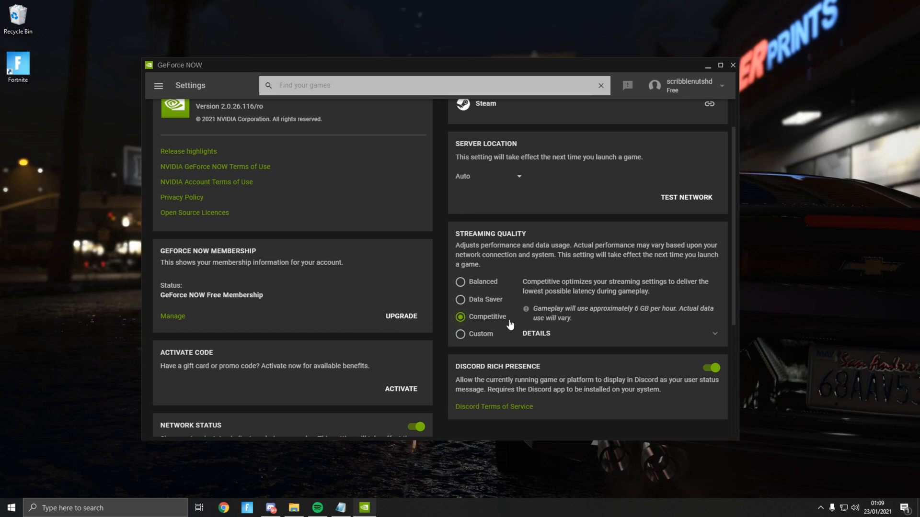
pyautogui.click(460, 334)
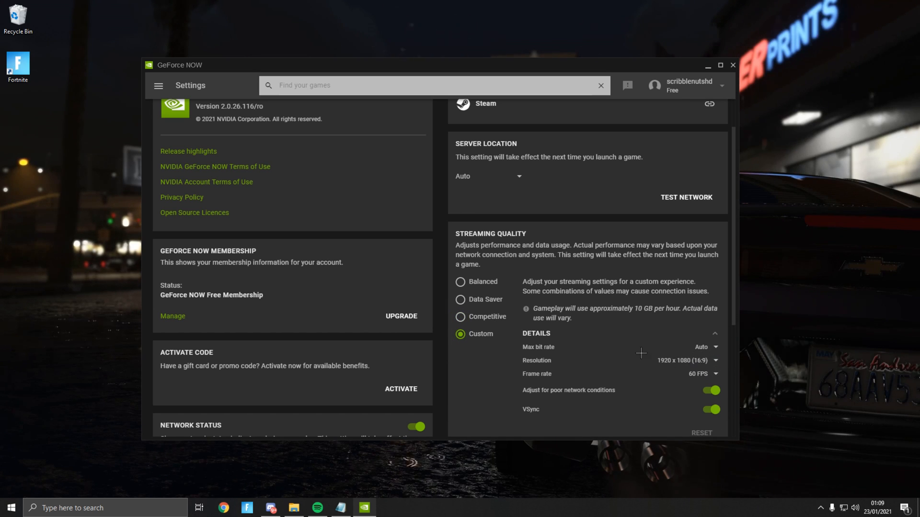
pyautogui.click(703, 347)
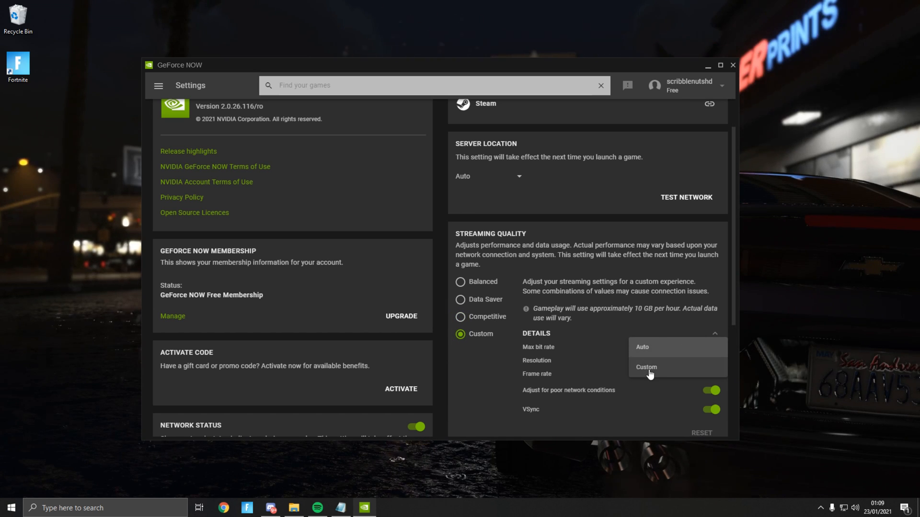
# Step: Set a custom 50 Mbps max bit rate, disable network status, and close GeForce NOW
pyautogui.click(646, 367)
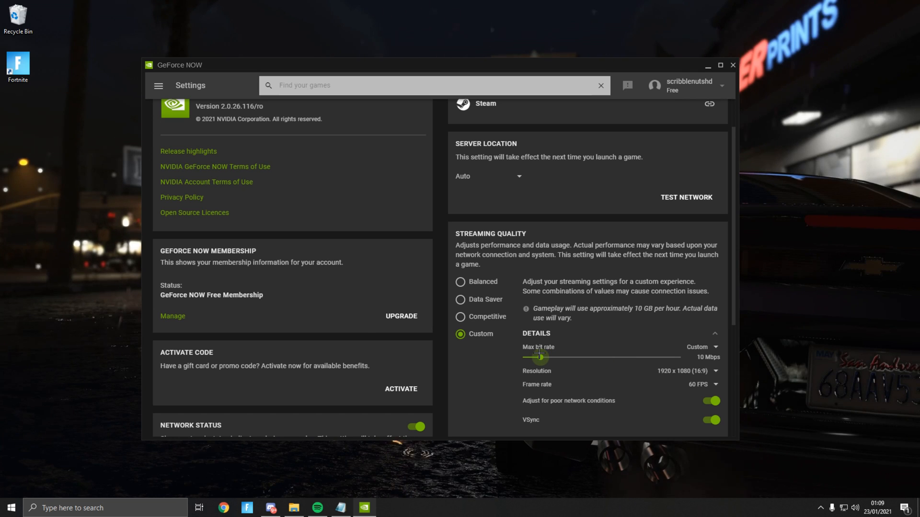
pyautogui.moveTo(539, 357); pyautogui.dragTo(681, 357)
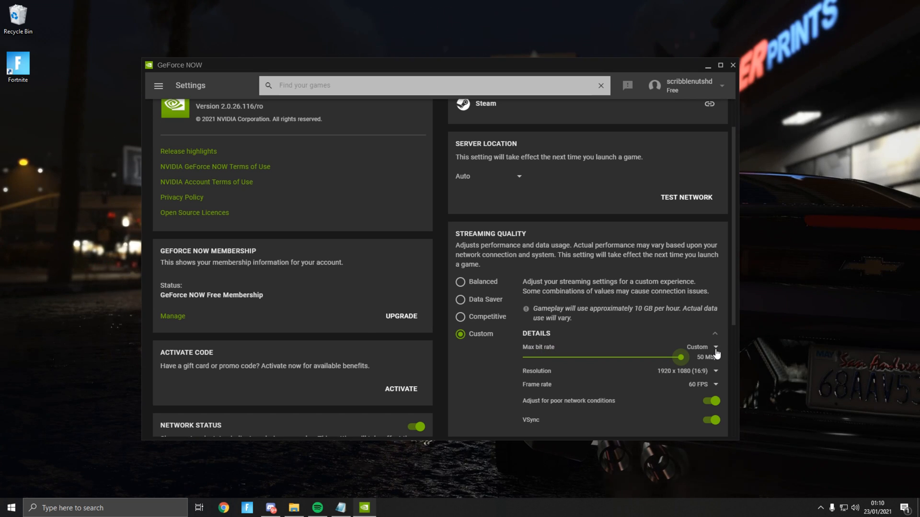
pyautogui.scroll(-3)
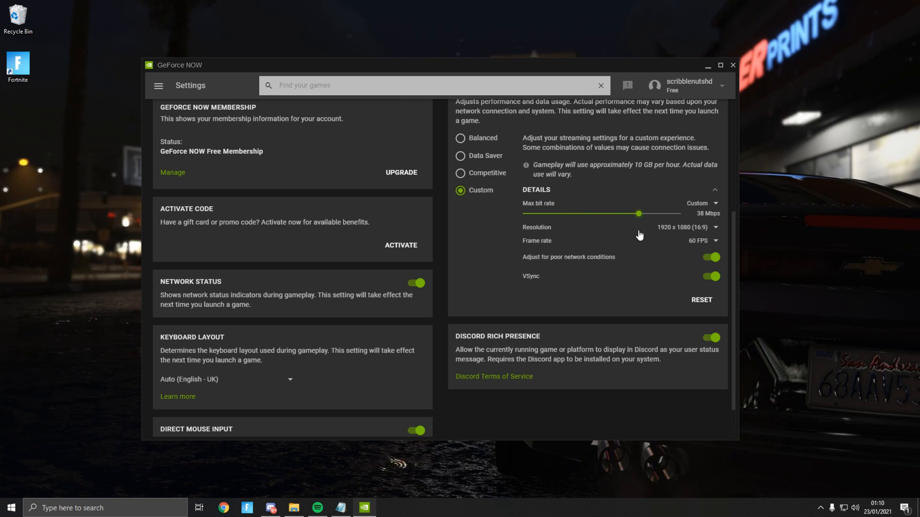
pyautogui.moveTo(638, 213); pyautogui.dragTo(680, 214)
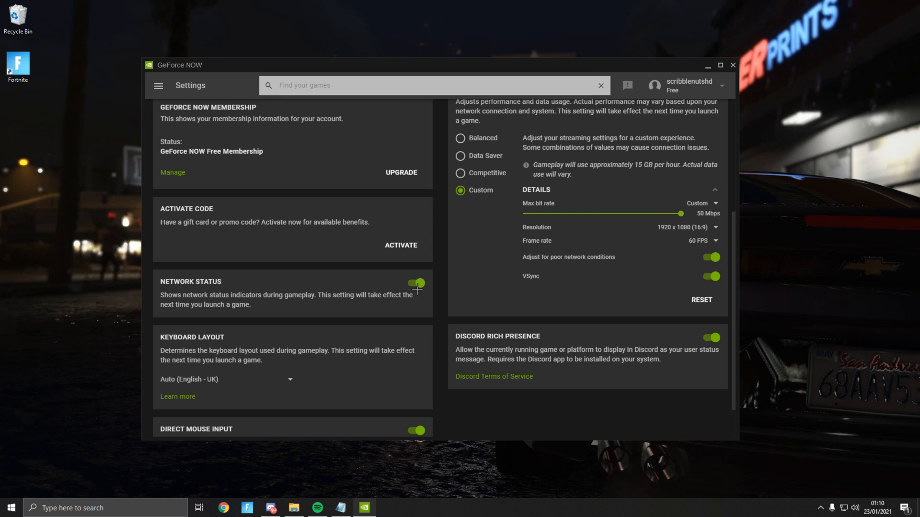
pyautogui.click(415, 284)
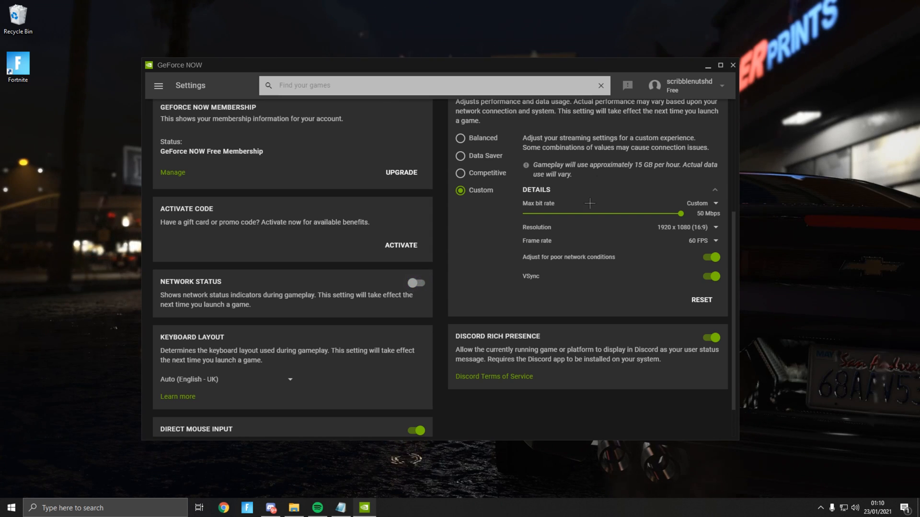
pyautogui.moveTo(606, 115)
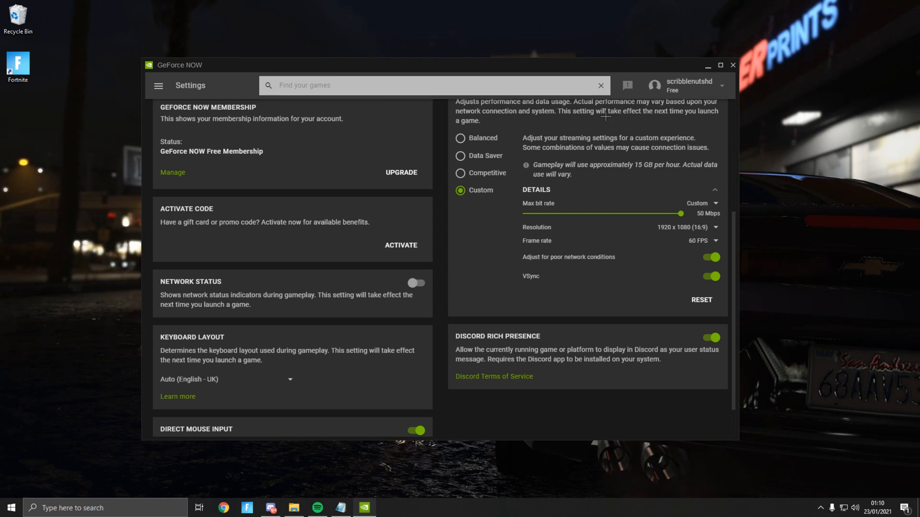
pyautogui.click(733, 65)
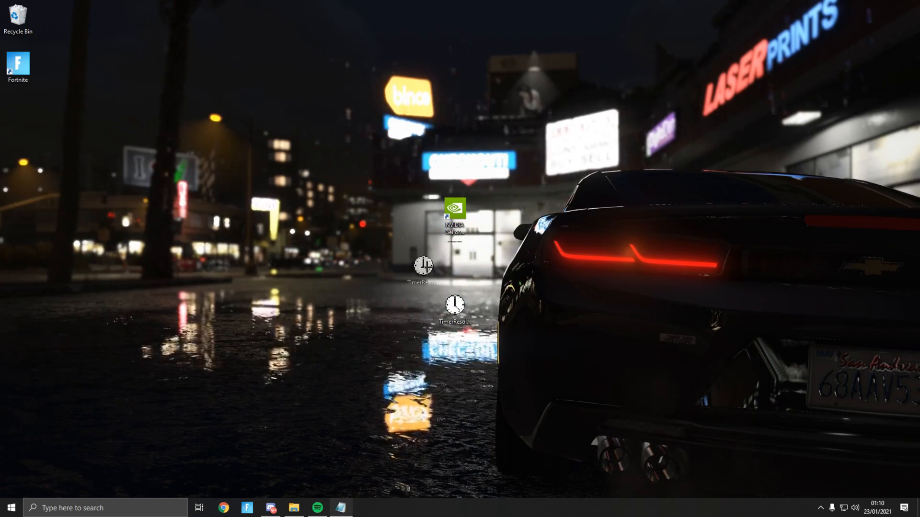
pyautogui.moveTo(456, 259)
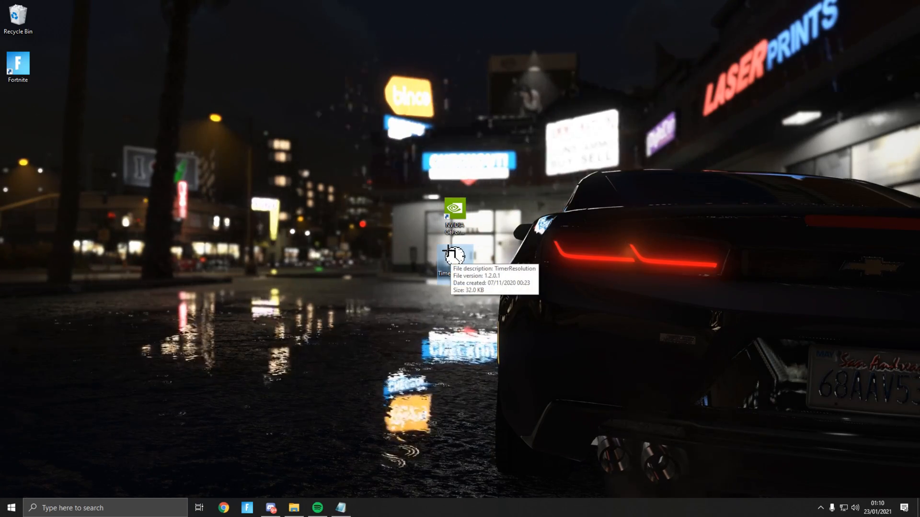
# Step: Relaunch TimerResolution and set Current Resolution to the 0.500 millisecond maximum
pyautogui.doubleClick(454, 256)
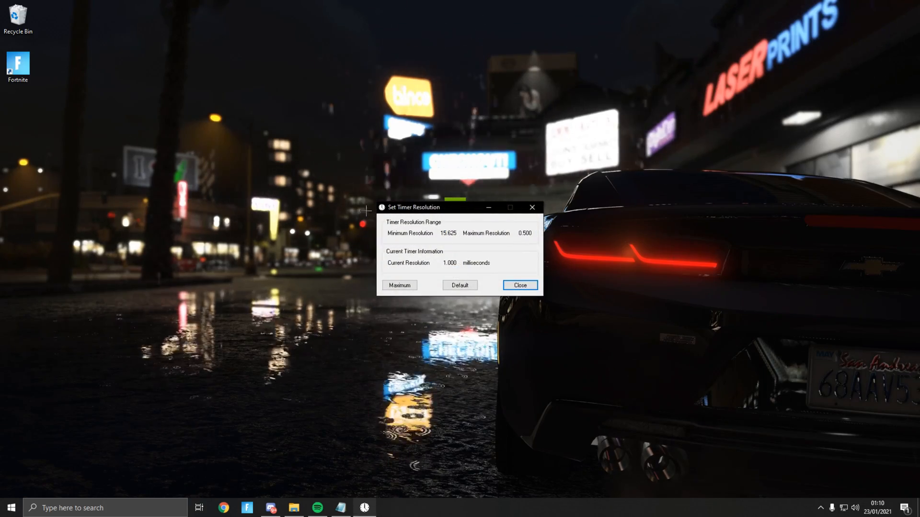
pyautogui.click(520, 285)
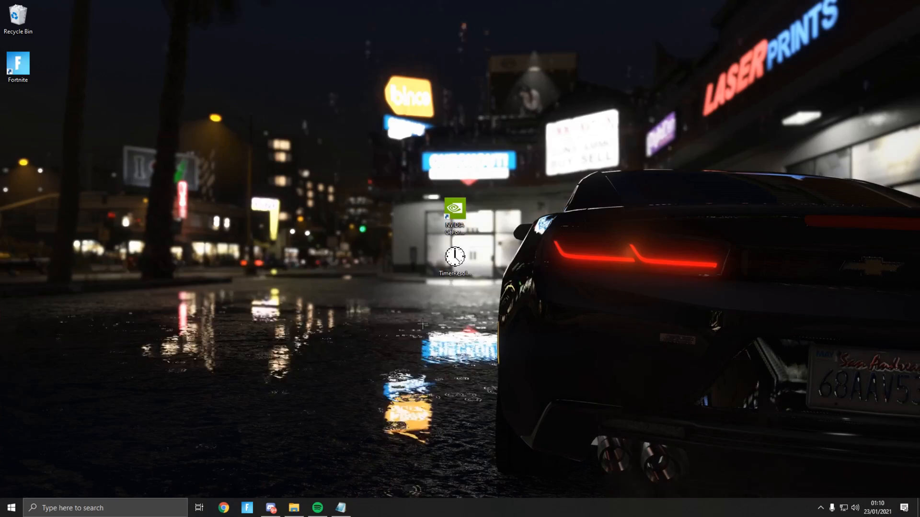
pyautogui.doubleClick(455, 257)
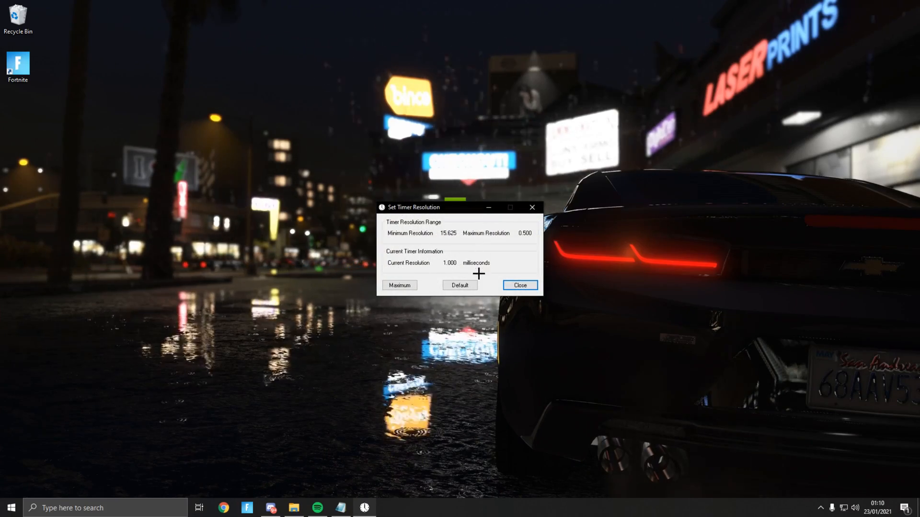
pyautogui.click(399, 285)
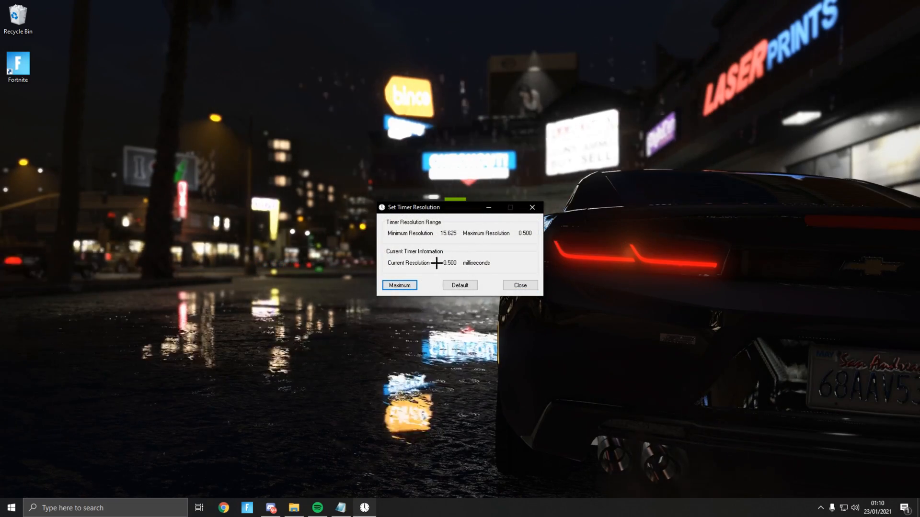
pyautogui.click(460, 285)
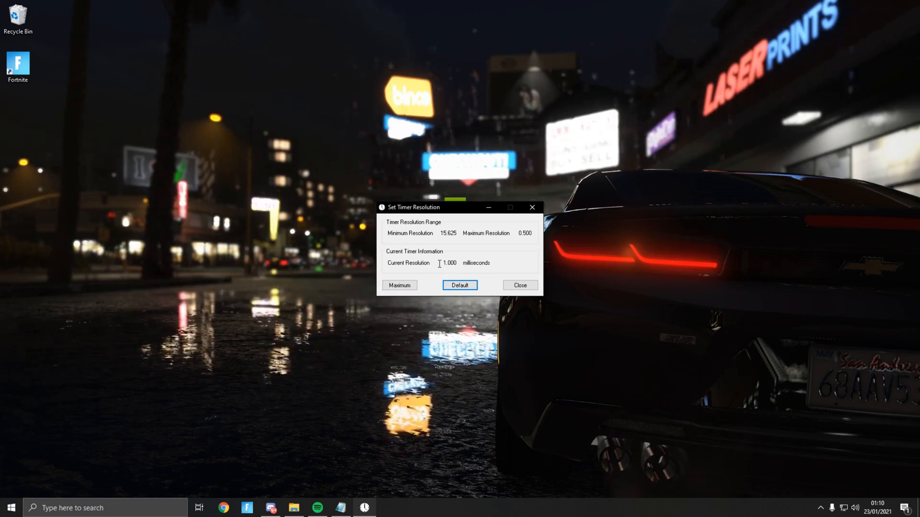
pyautogui.click(399, 285)
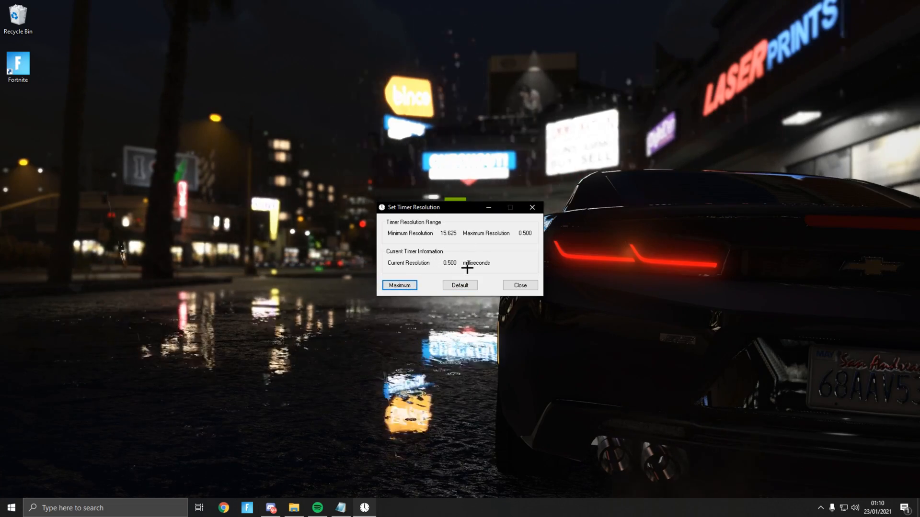